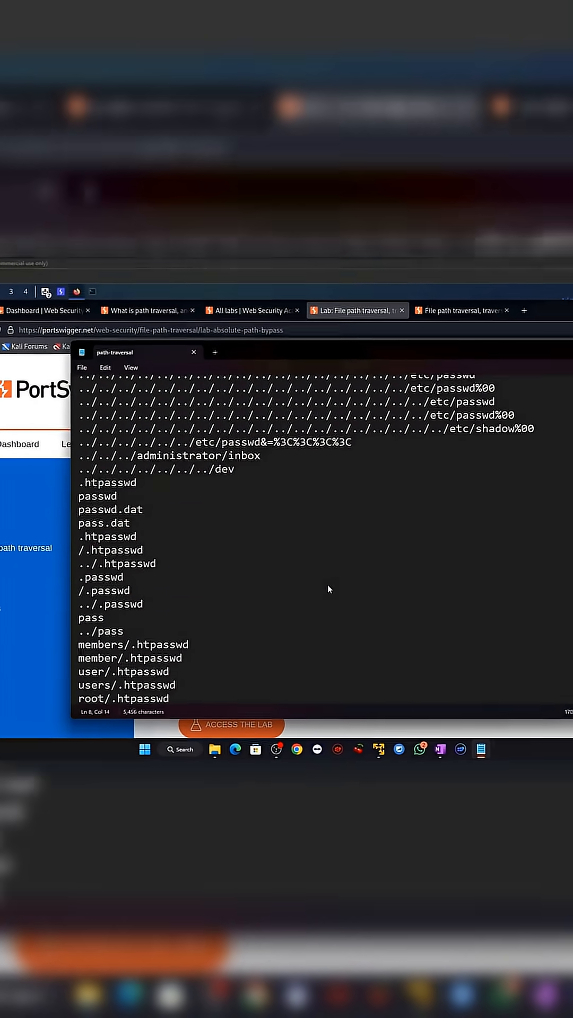
Send the /image?filename=47.jpg request from Proxy HTTP history to Intruder.
scroll(down, 3)
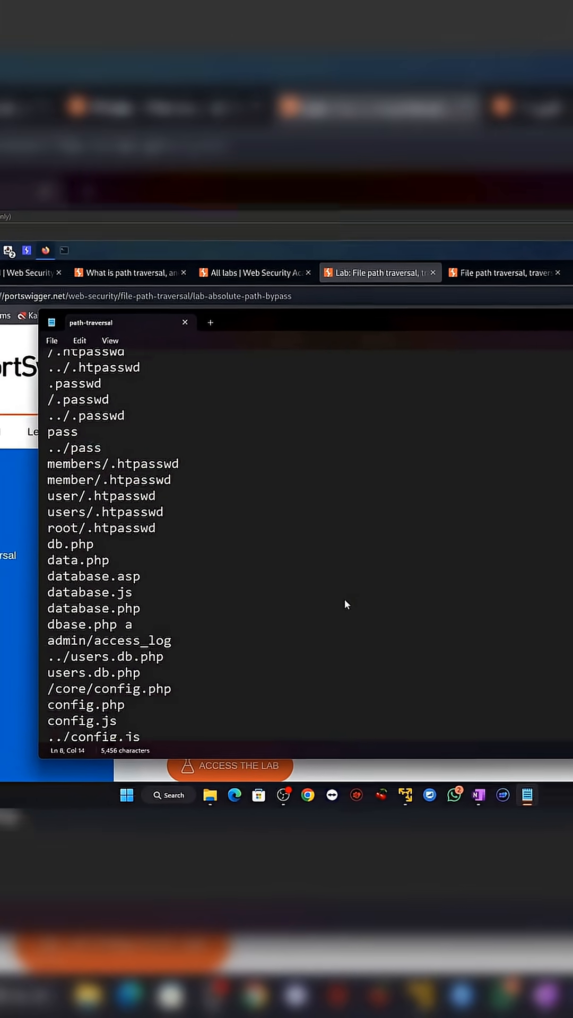
scroll(down, 3)
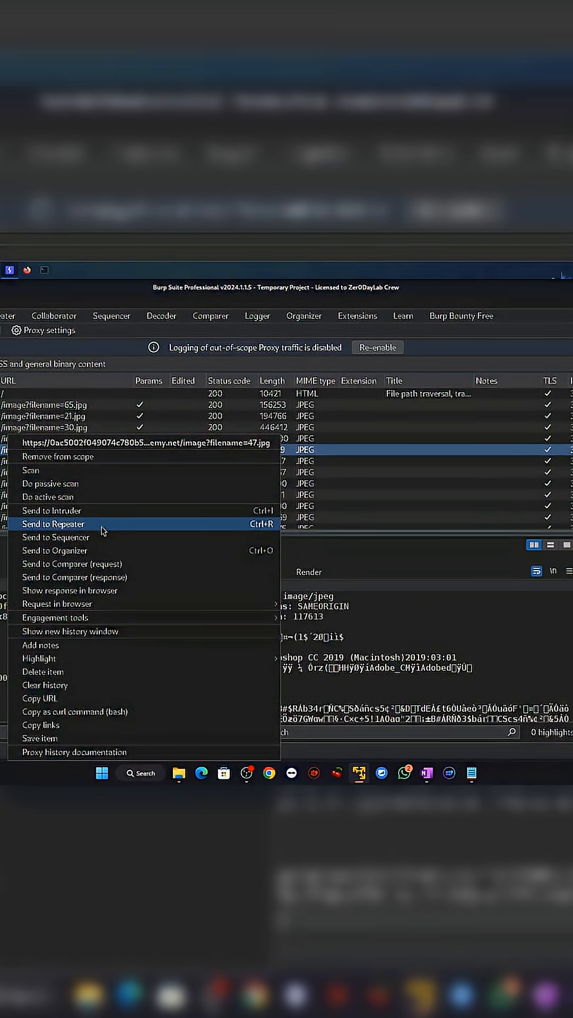
mouse_move(94, 528)
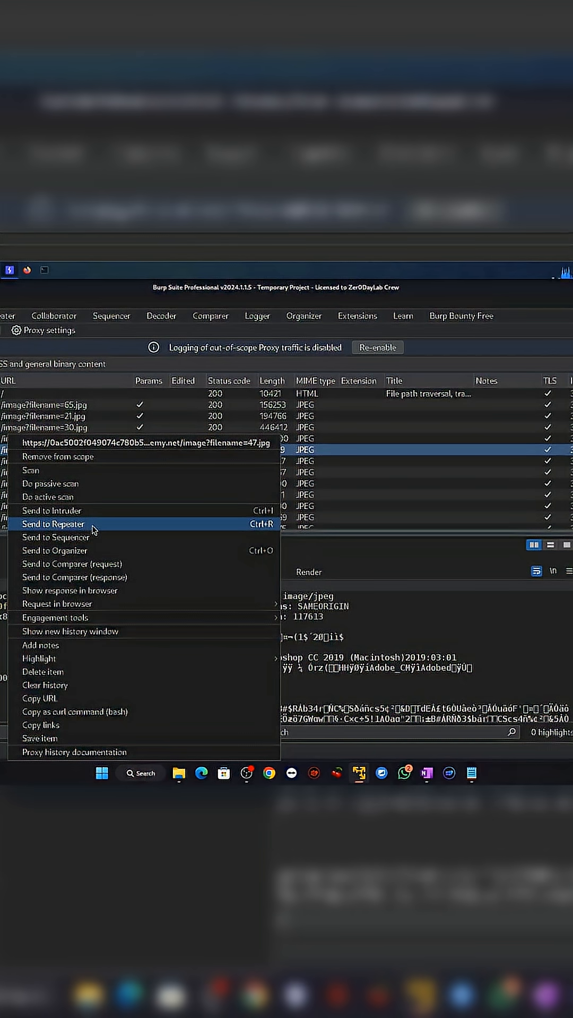
click(51, 511)
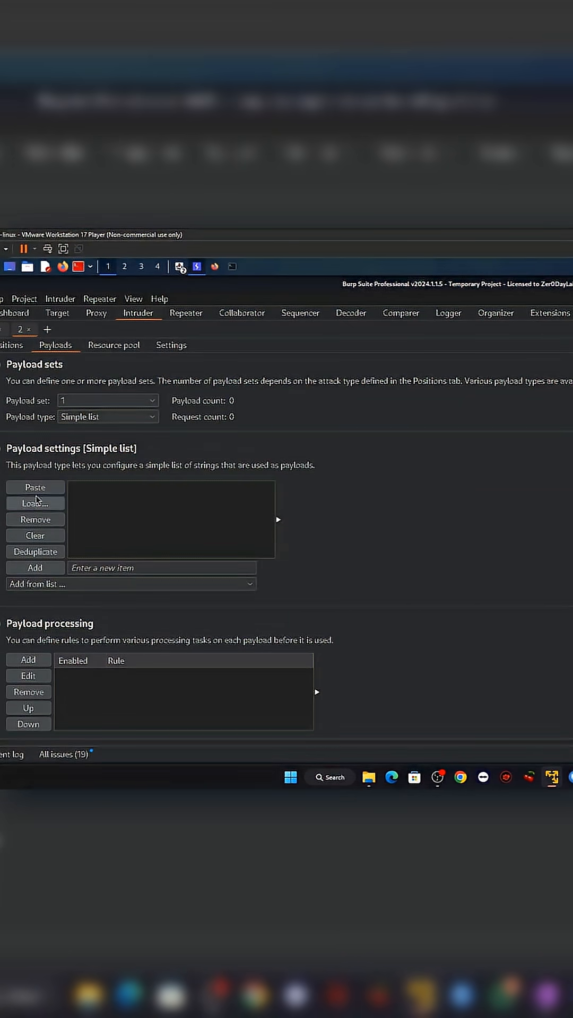
Add the path traversal wordlist as the simple-list payloads.
click(129, 584)
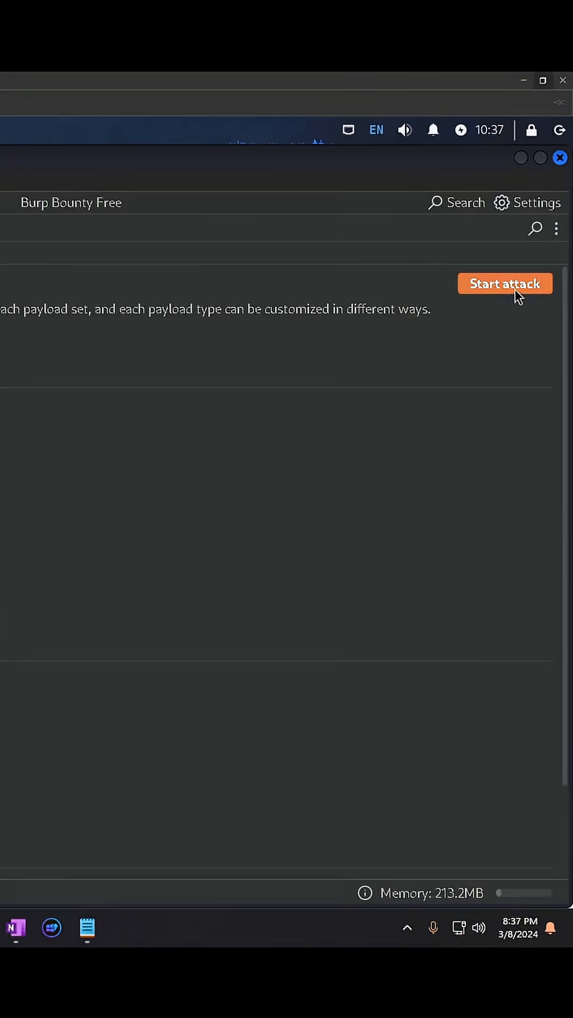
Start the Intruder attack on the filename parameter.
click(505, 285)
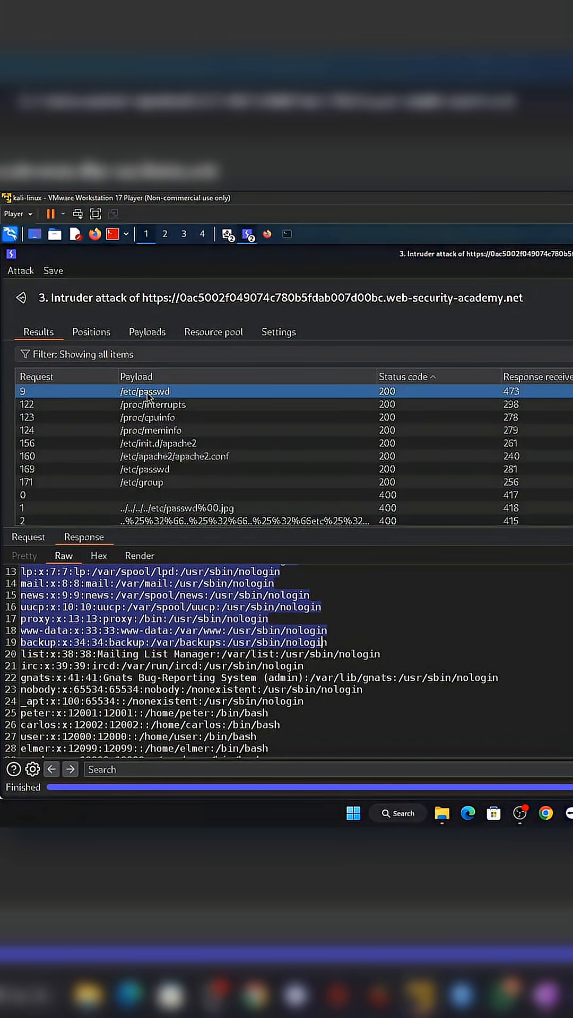
Show the 200 response for the /proc/cpuinfo payload revealing CPU details.
click(146, 418)
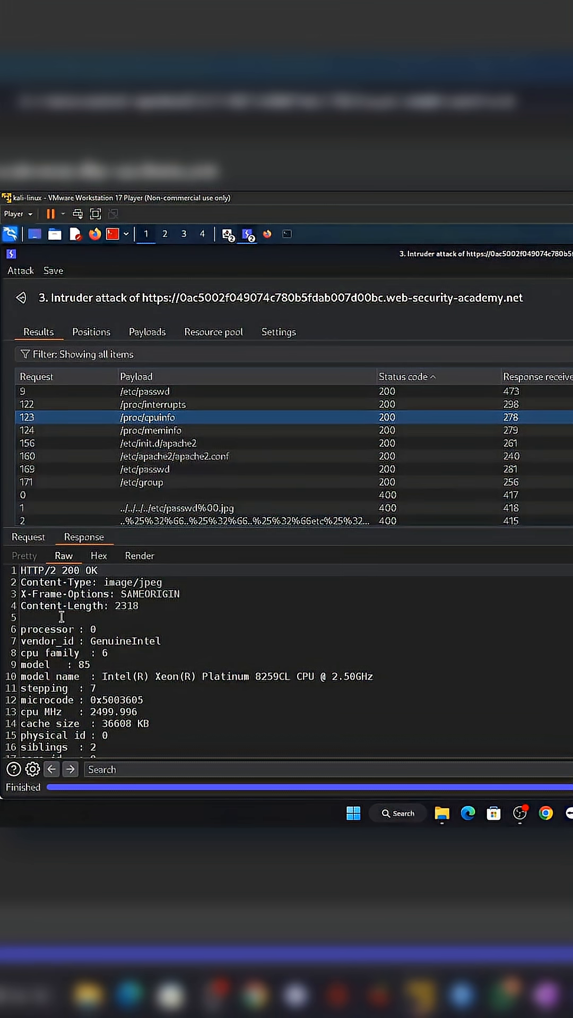